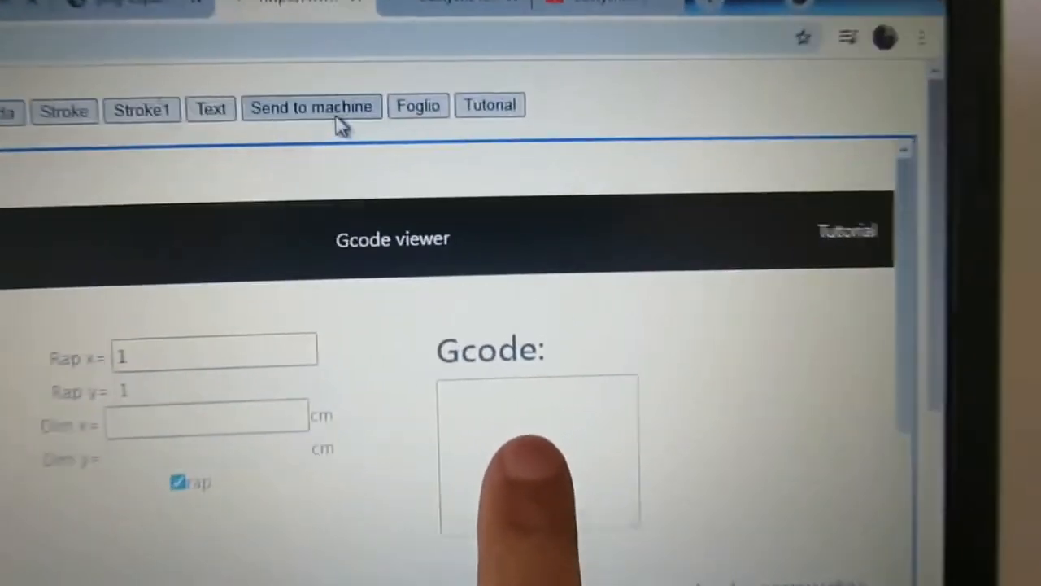
Copy the Barocco costycnc gallery image to use as the cutting shape
scroll("down", 3)
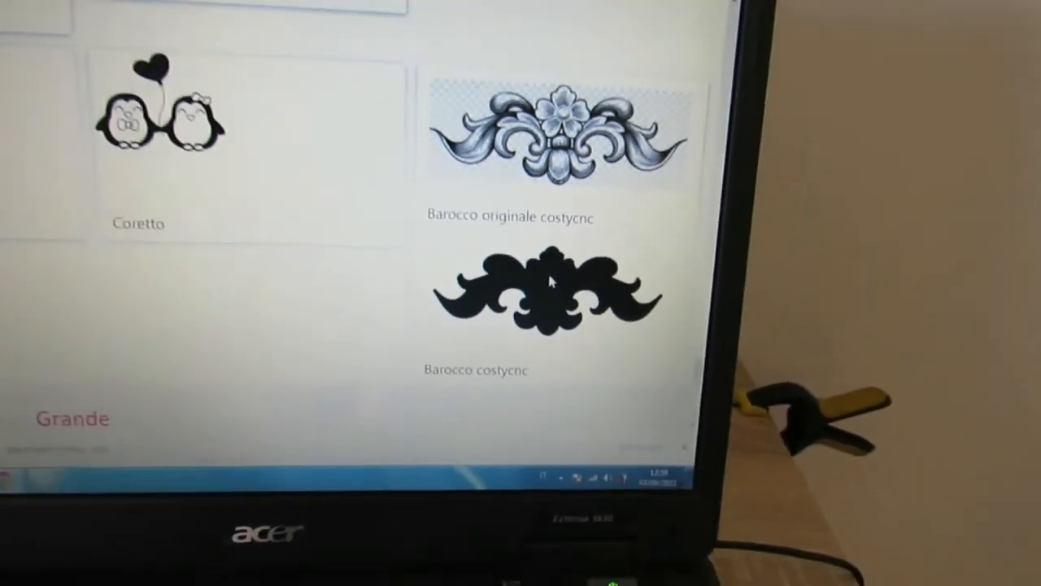
right_click(553, 293)
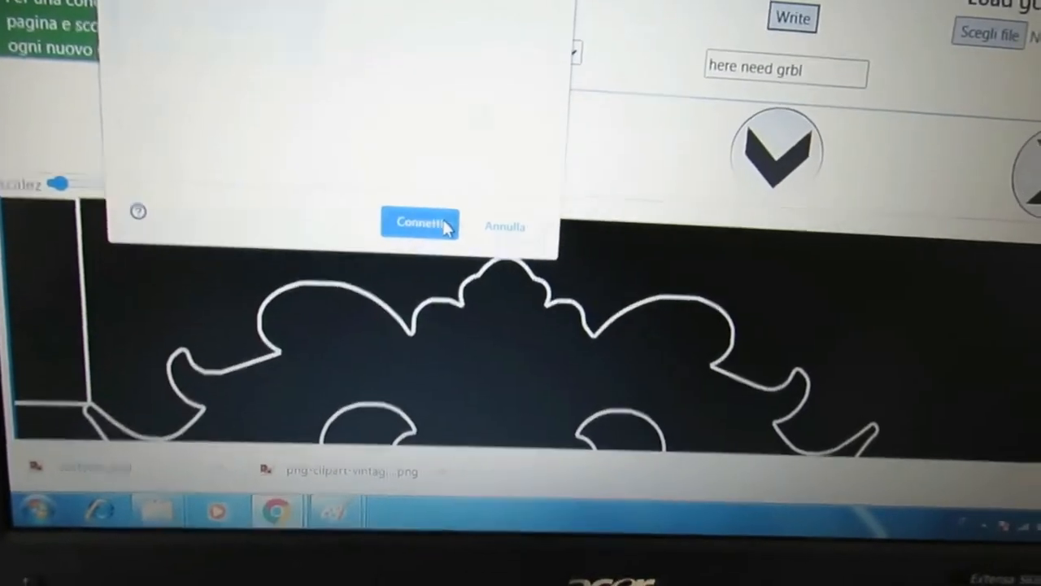
Connect the cutter to the GRBL machine over the serial port, reporting Grbl 1.1h
left_click(420, 223)
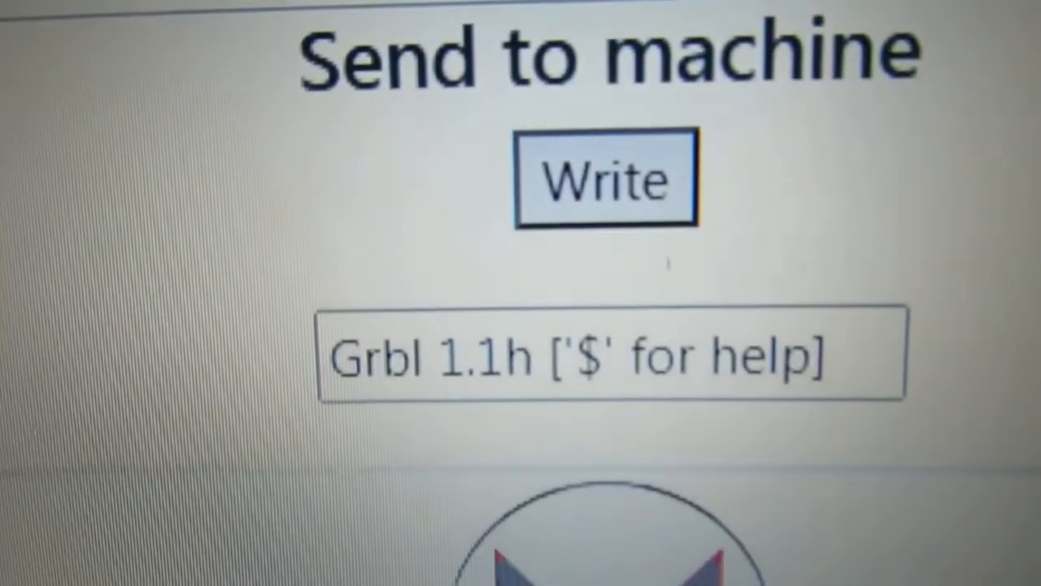